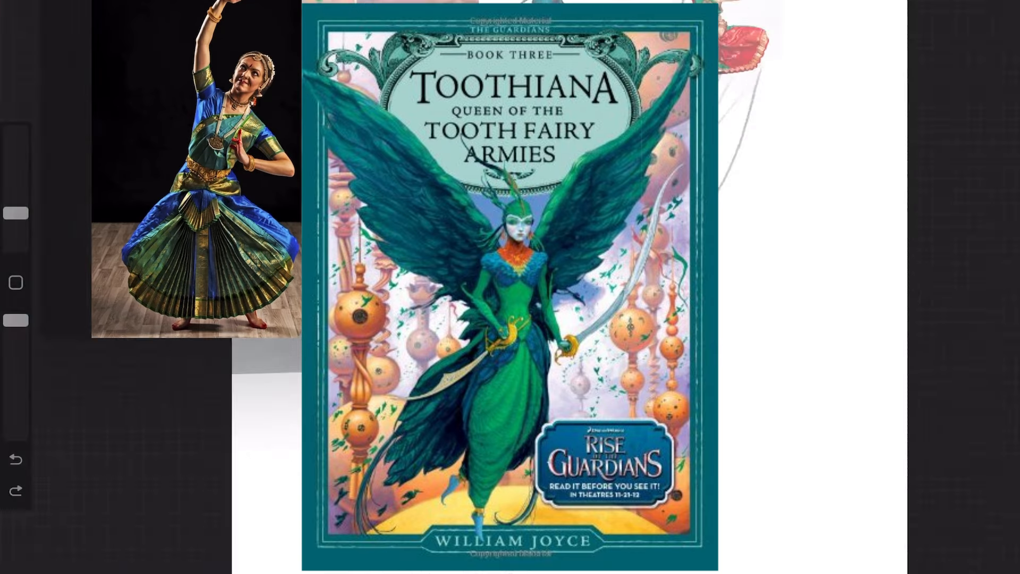
Show the Layers panel with the fairy sketch's Layer 3 active above the reference collage.
click(971, 25)
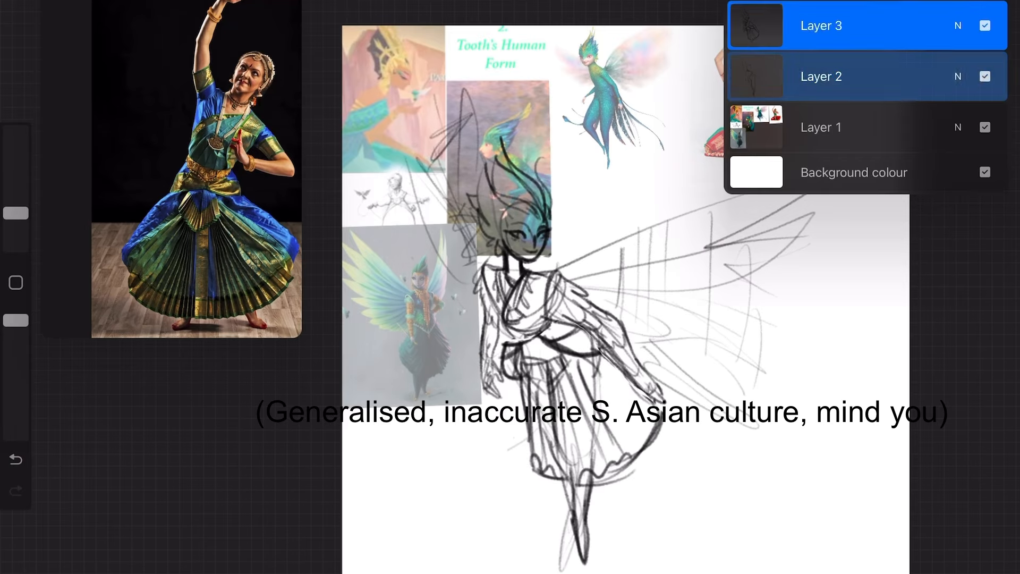